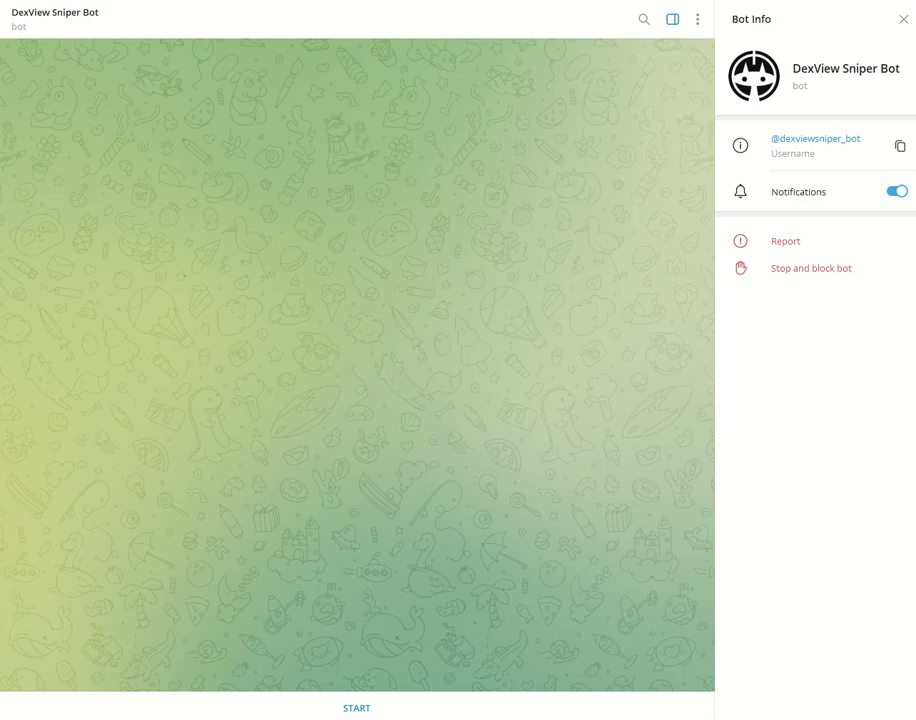
pyautogui.moveTo(38, 86)
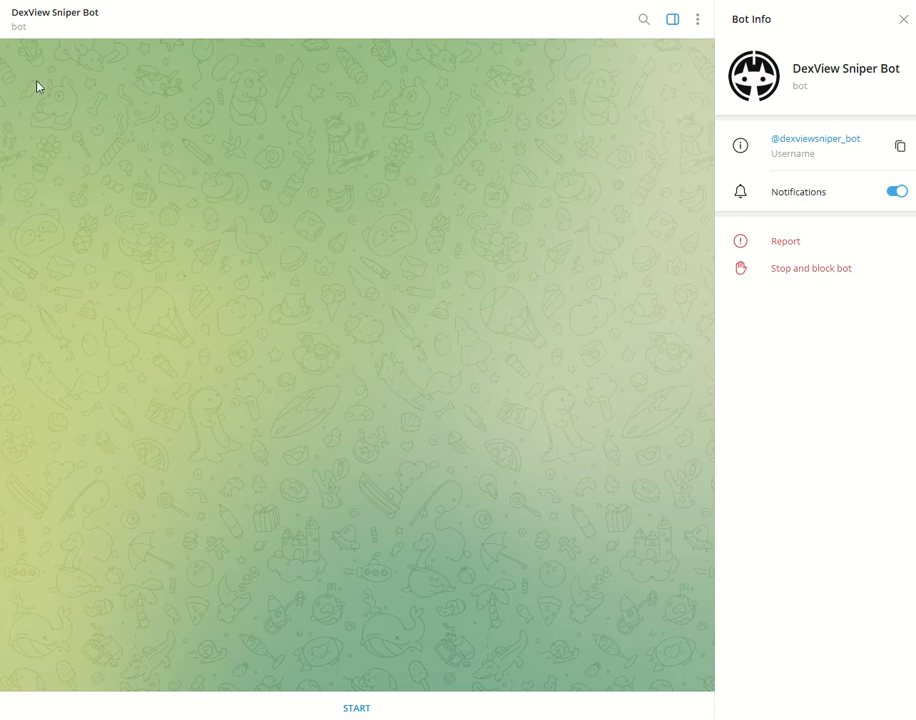
pyautogui.moveTo(102, 66)
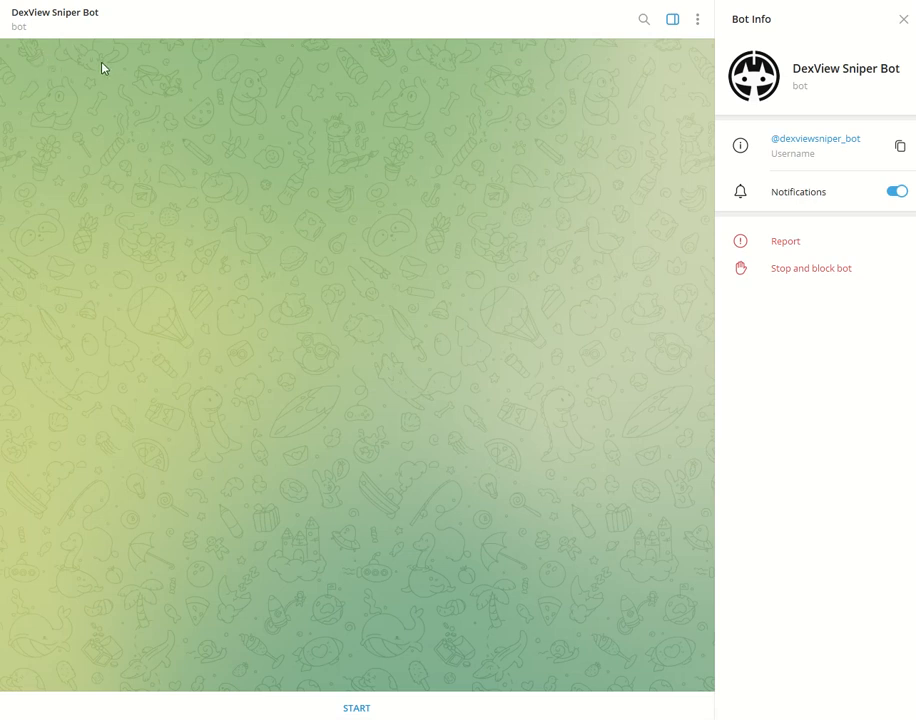
pyautogui.moveTo(596, 200)
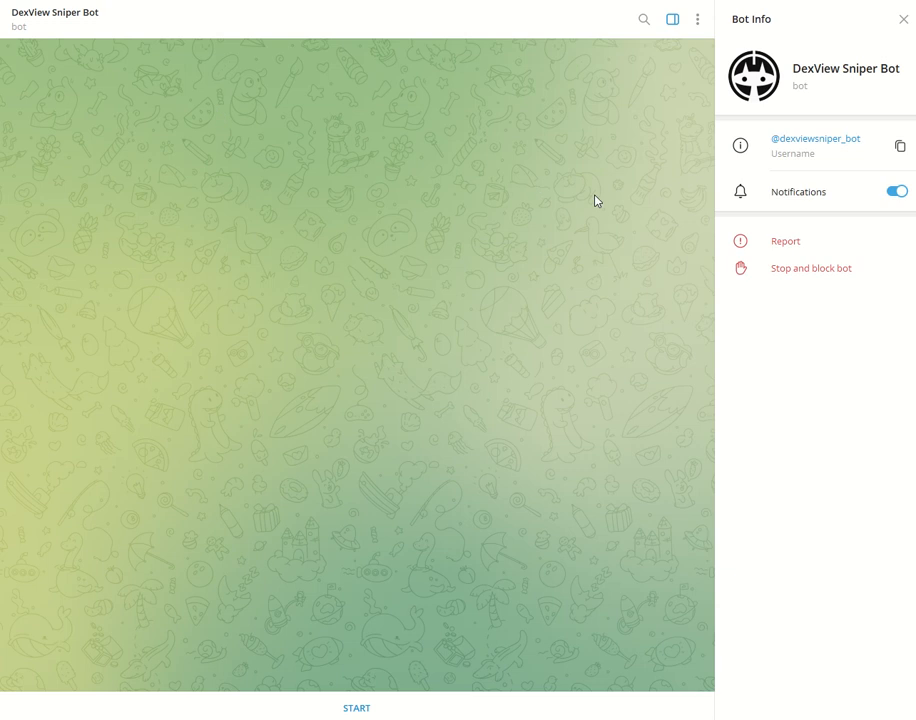
pyautogui.moveTo(796, 152)
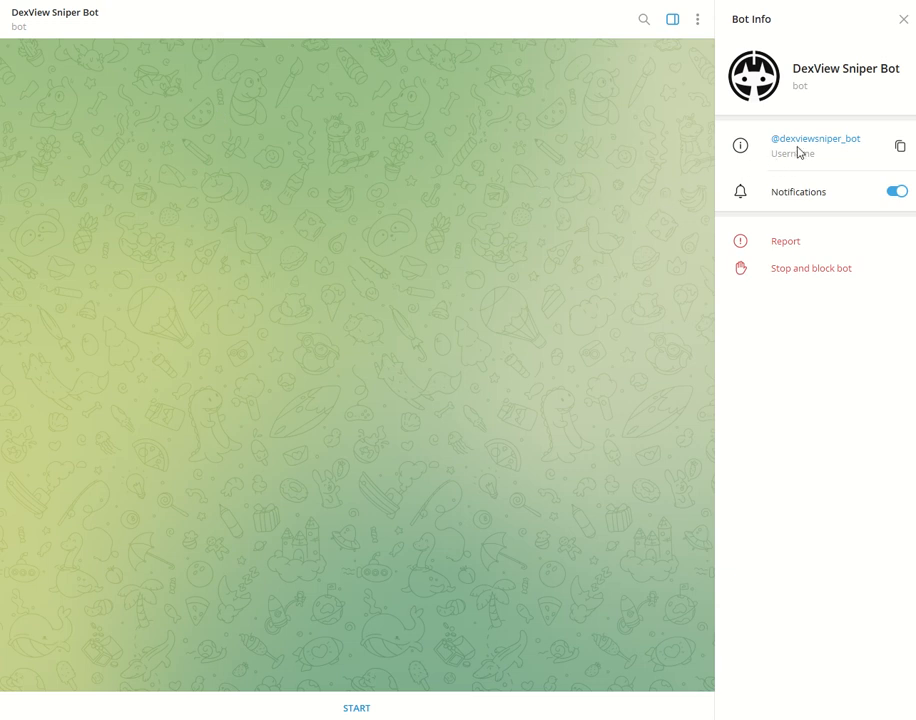
pyautogui.moveTo(800, 152)
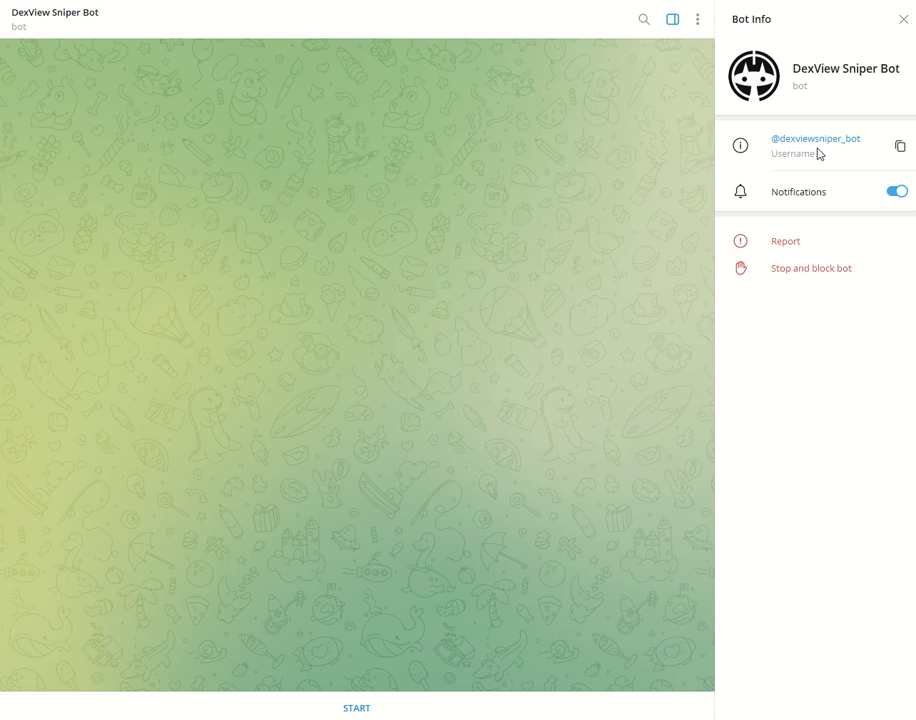
pyautogui.moveTo(860, 156)
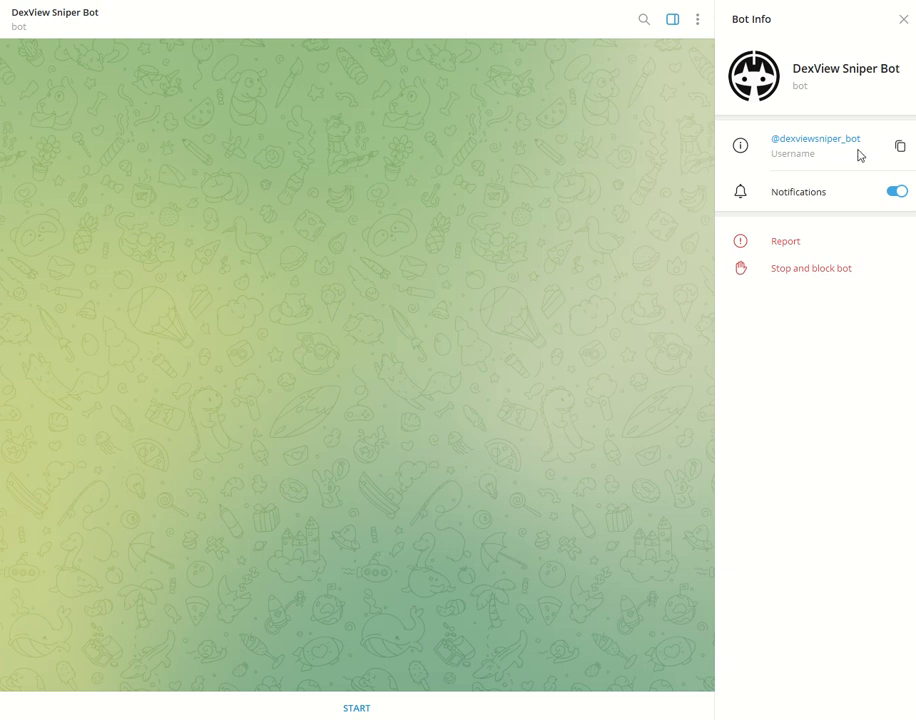
pyautogui.moveTo(378, 600)
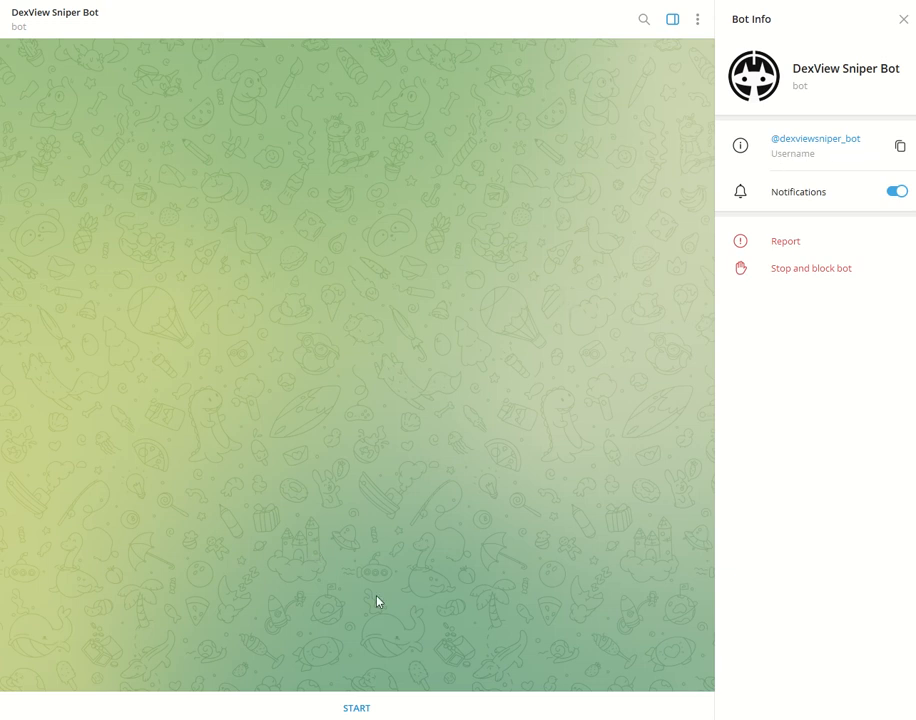
pyautogui.moveTo(378, 712)
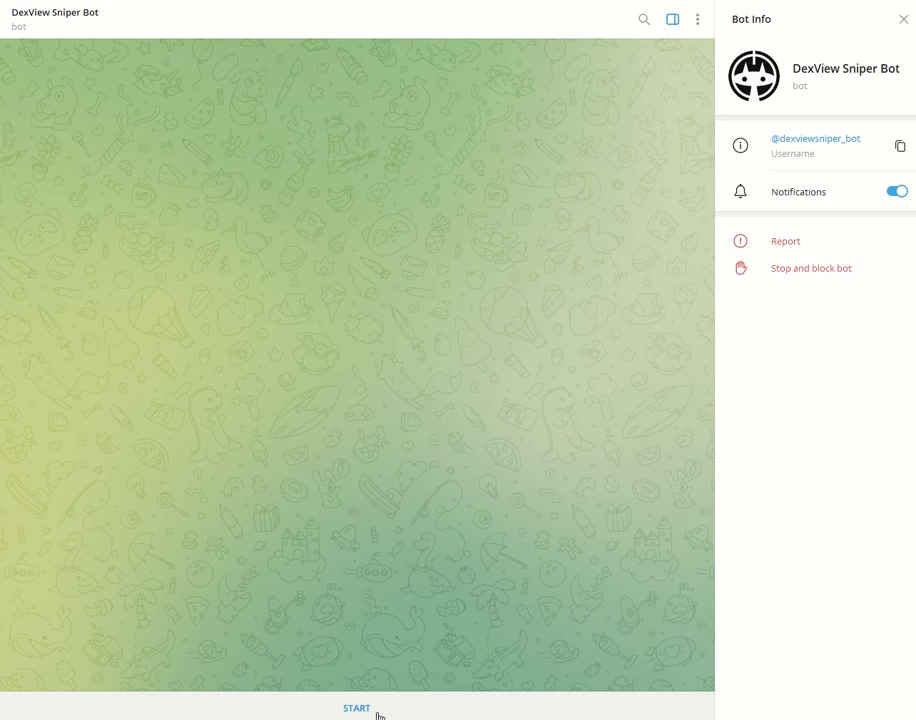
# - Start the DexView Sniper Bot chat so its join-announcement-channel message appears
pyautogui.click(356, 708)
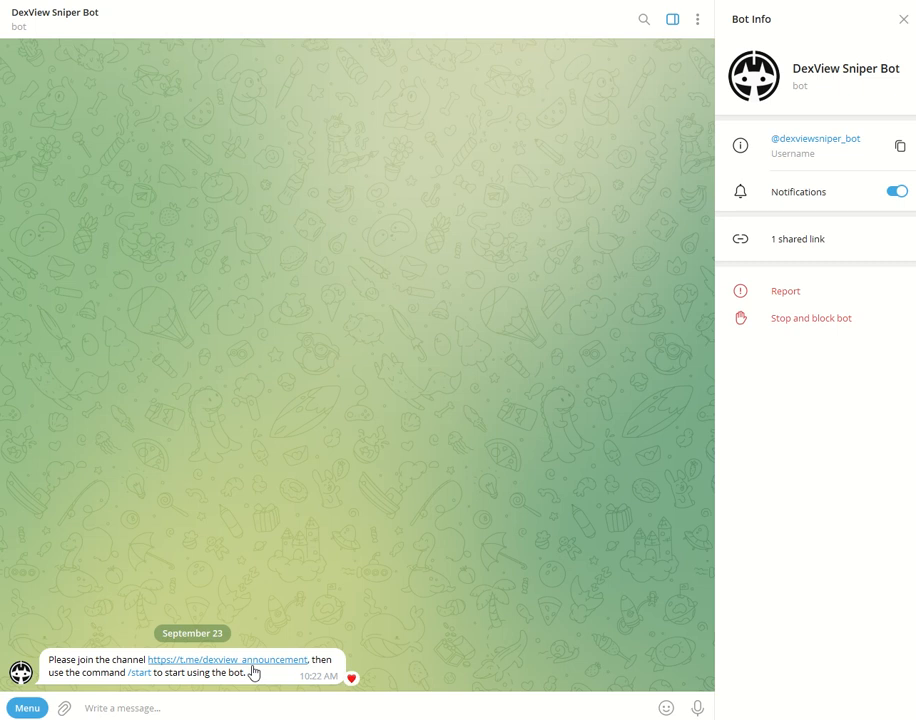
pyautogui.moveTo(276, 672)
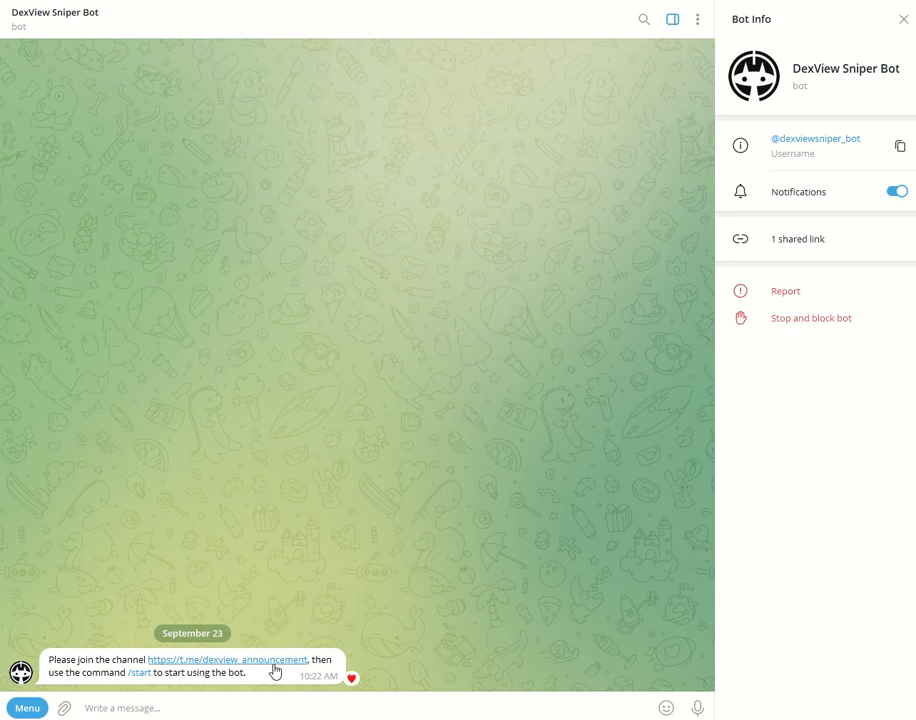
pyautogui.click(228, 660)
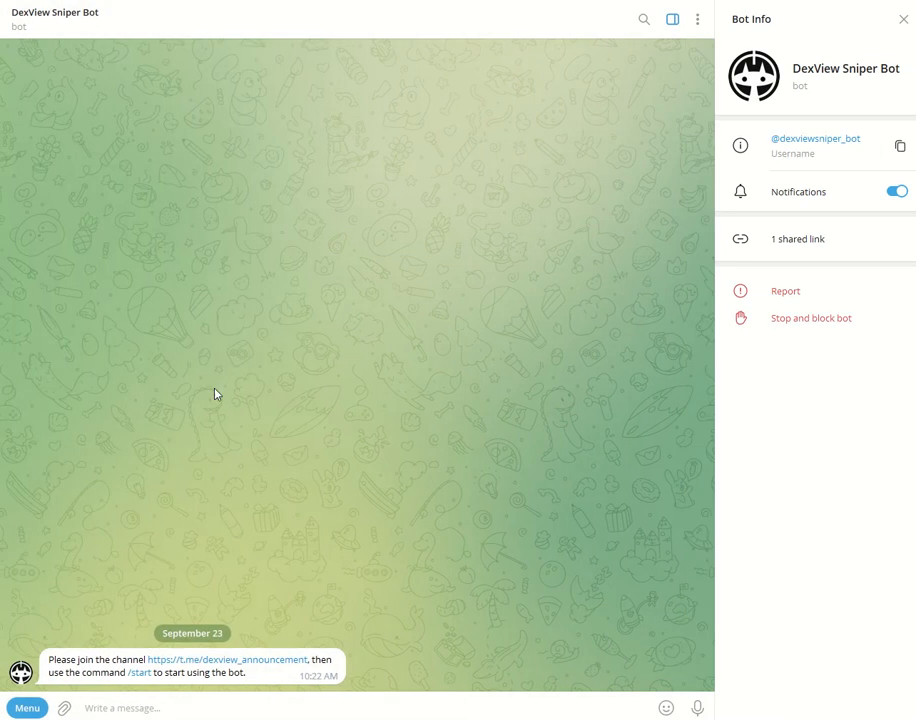
pyautogui.moveTo(200, 708)
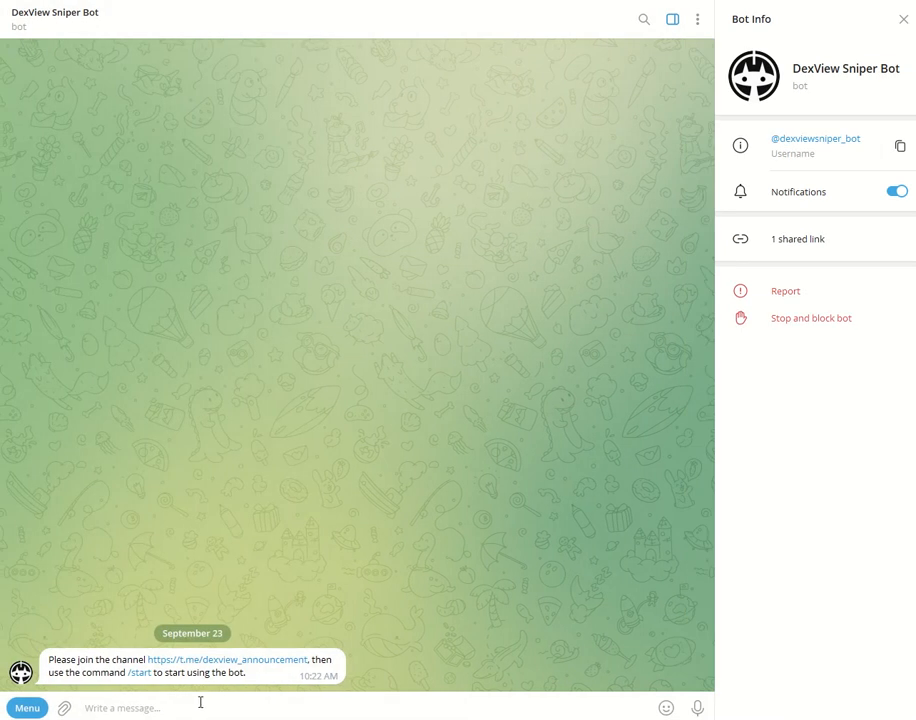
# - Send /start to the bot to receive the welcome message with wallet options
pyautogui.write('/start')
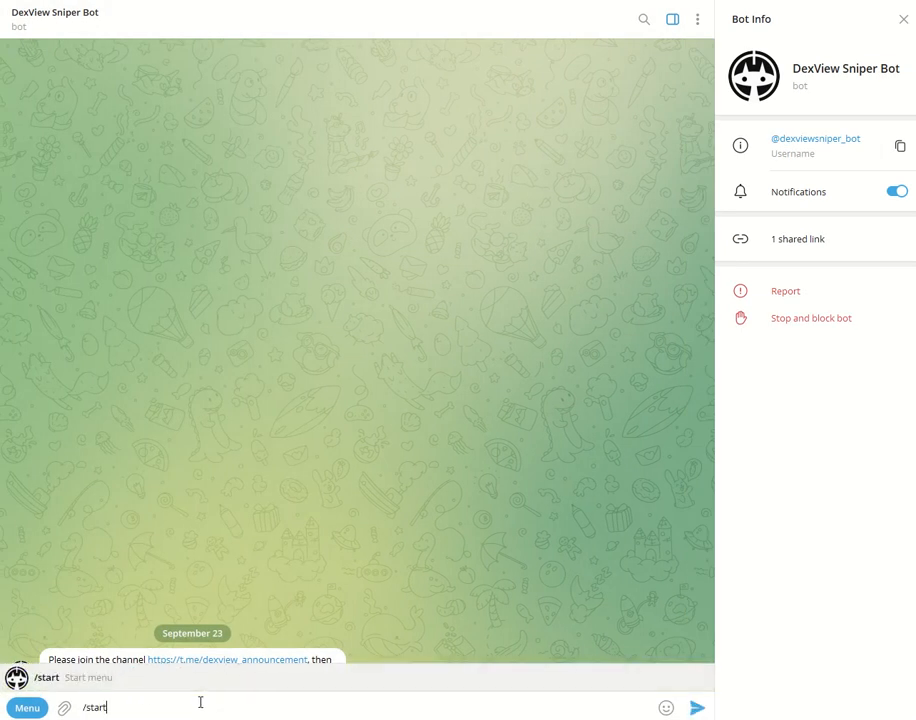
pyautogui.press('Return')
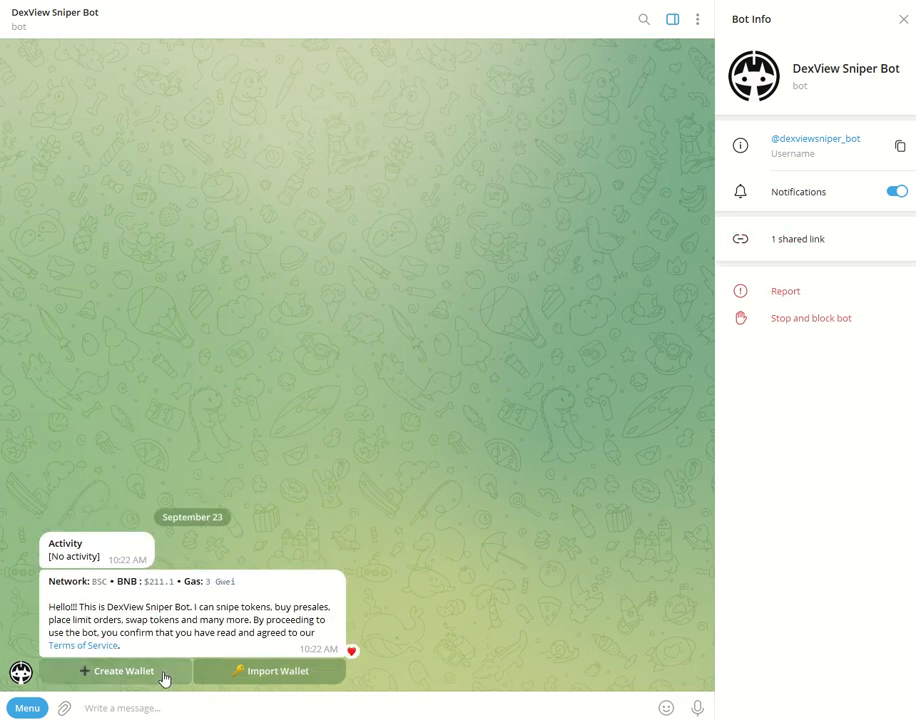
pyautogui.moveTo(218, 684)
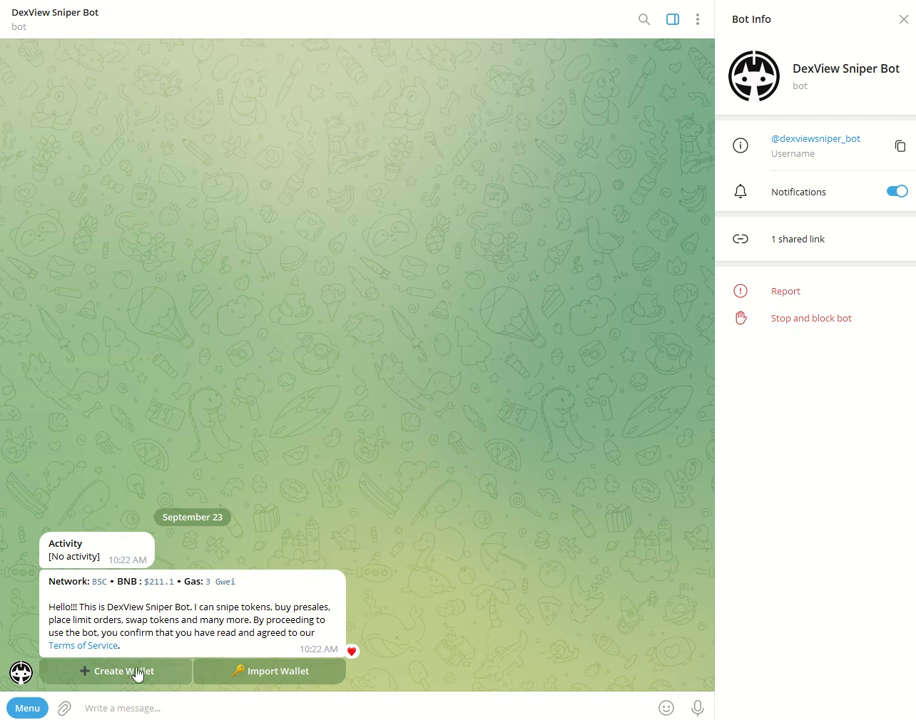
pyautogui.moveTo(520, 624)
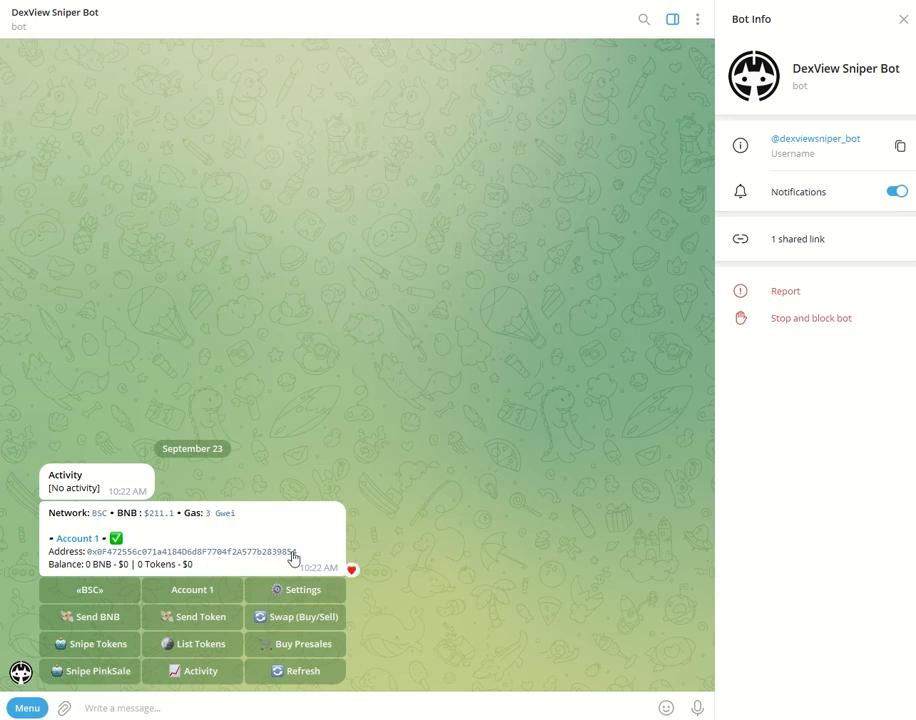
pyautogui.moveTo(192, 588)
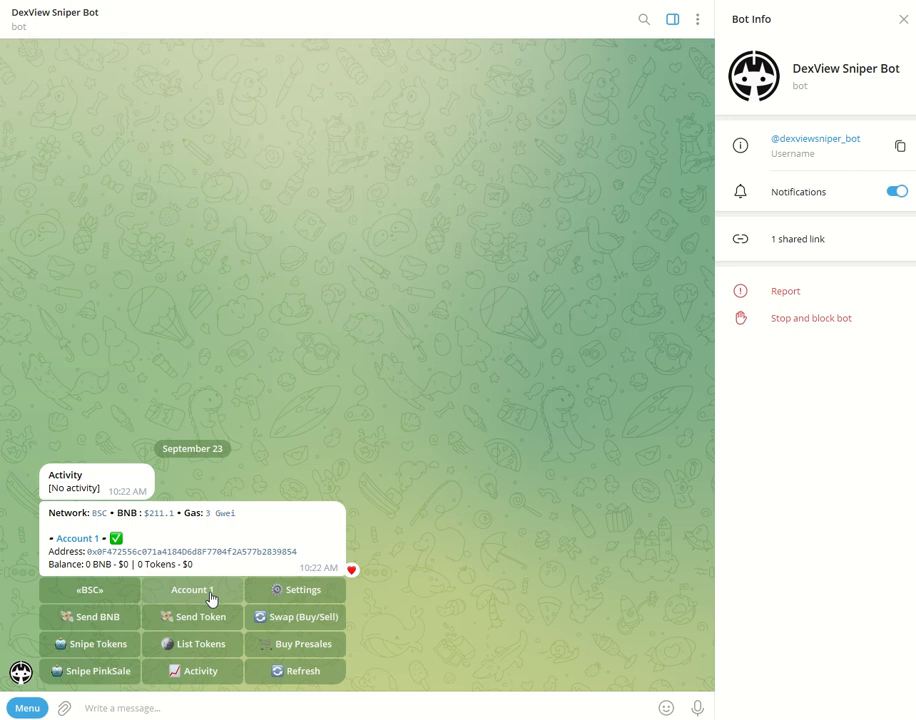
pyautogui.moveTo(318, 596)
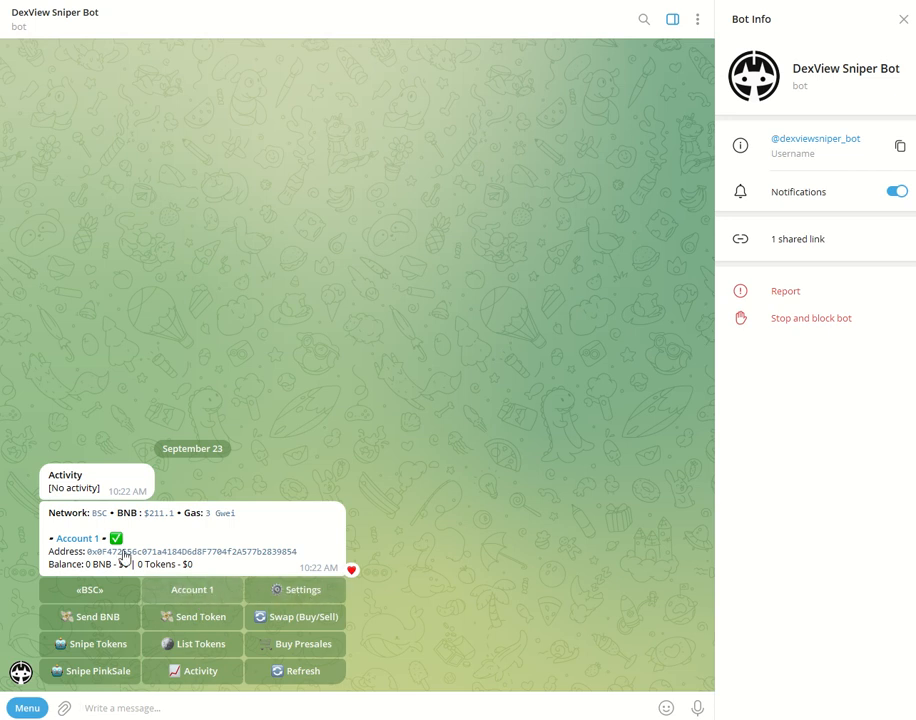
pyautogui.moveTo(184, 590)
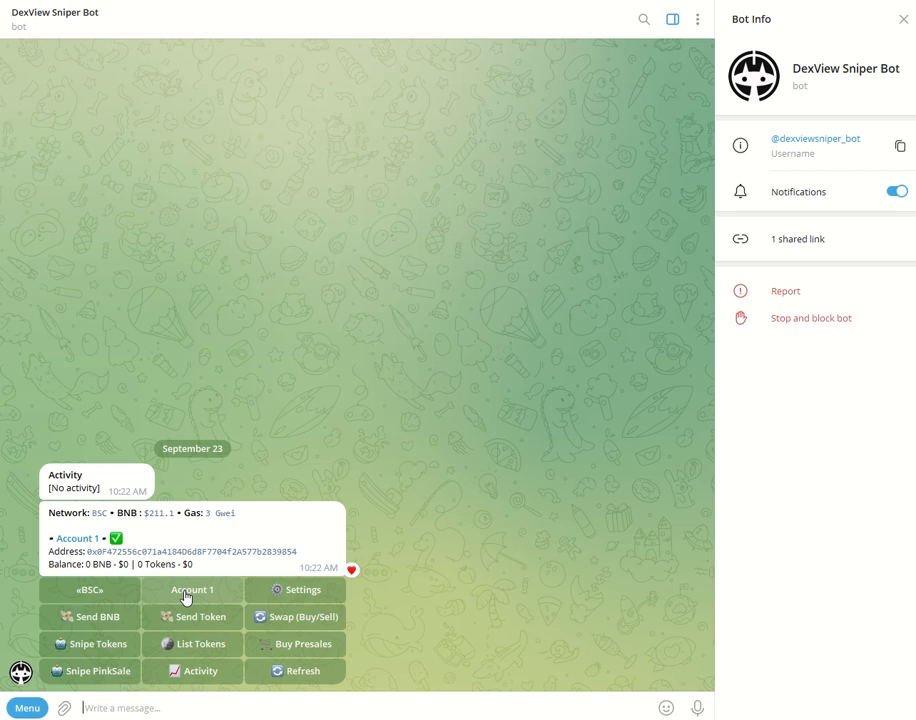
# - Show the management options for the newly created Account 1 wallet
pyautogui.click(192, 588)
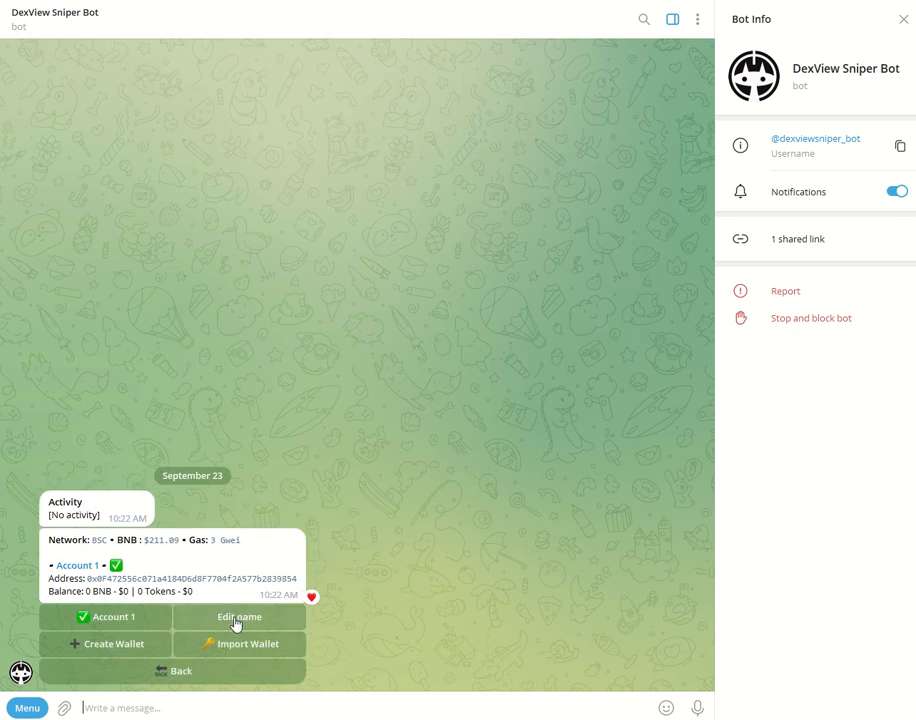
pyautogui.moveTo(210, 616)
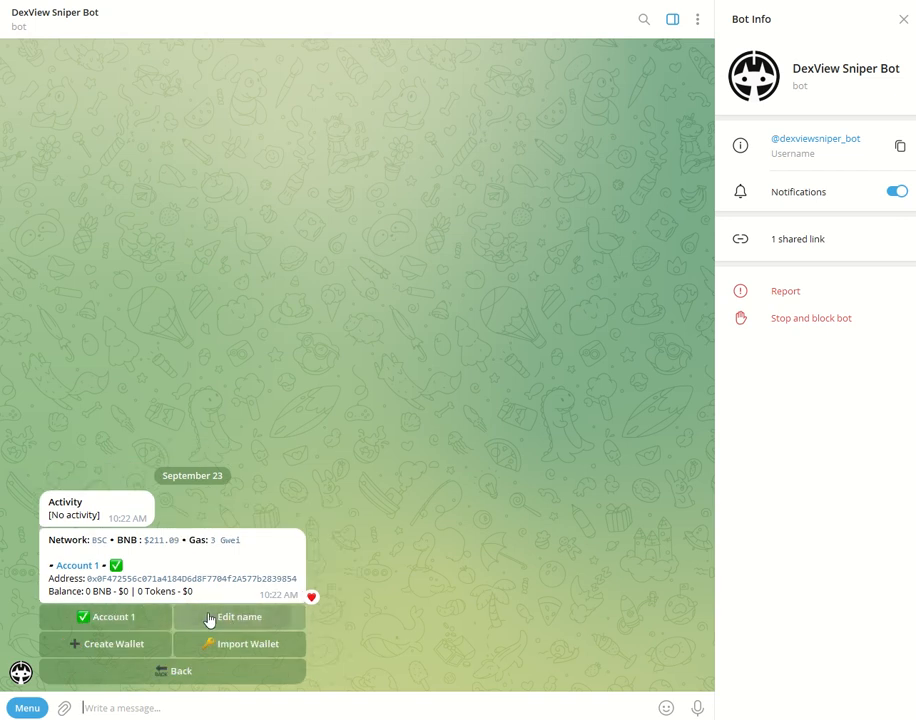
# - Rename the wallet from Account 1 to Test1 Wallet via Edit name
pyautogui.click(240, 616)
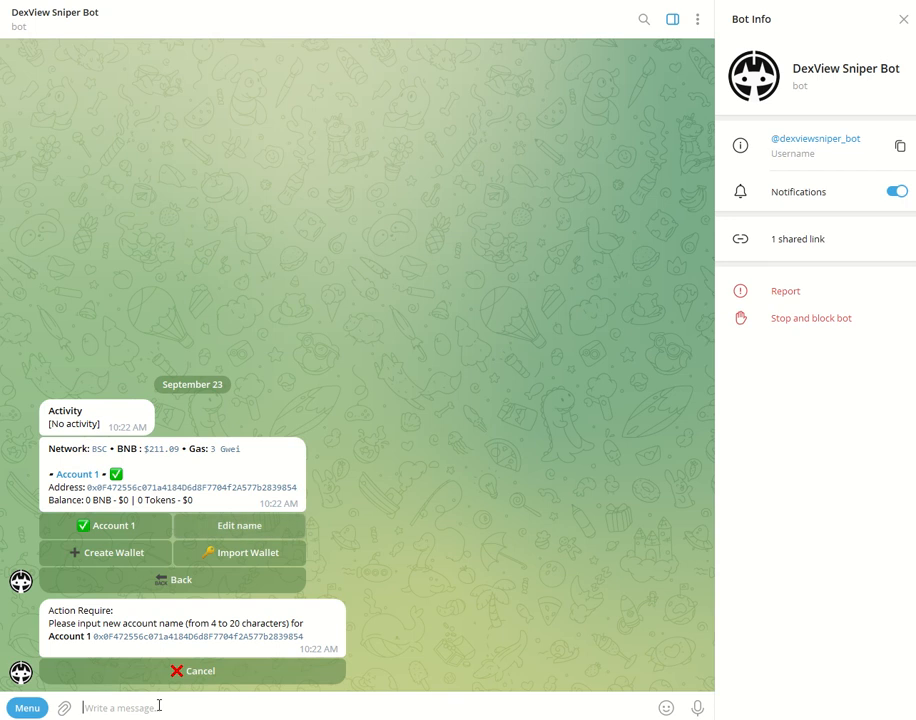
pyautogui.write('Test1 Wal')
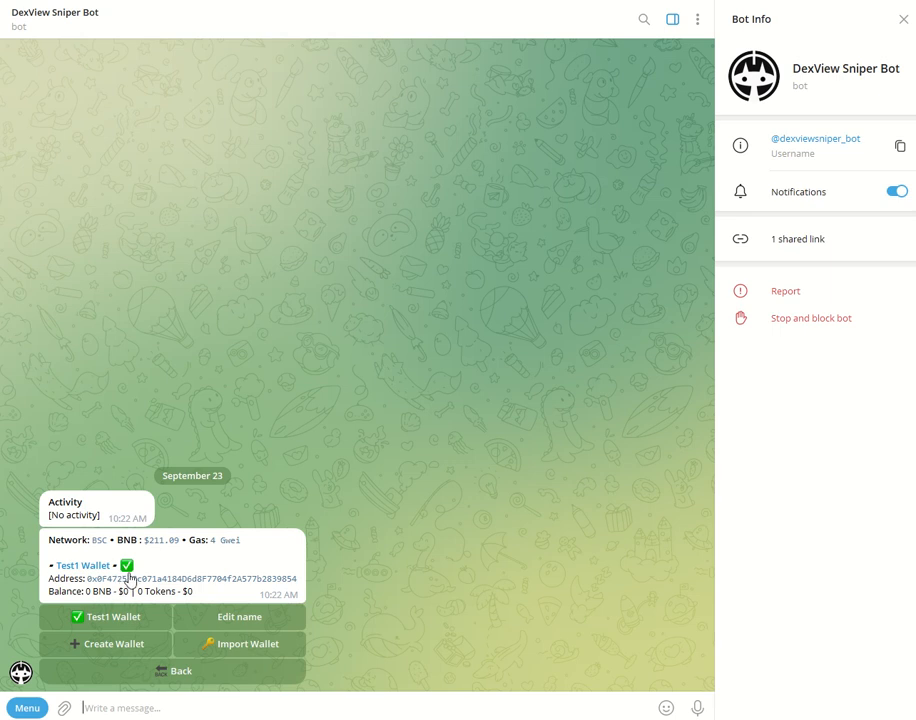
pyautogui.moveTo(324, 324)
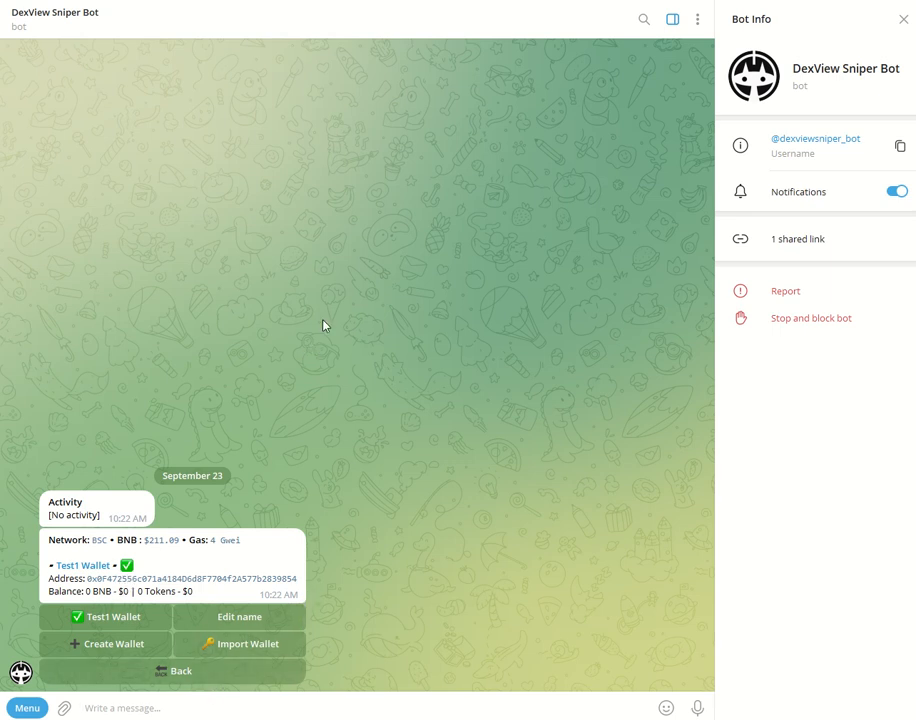
pyautogui.moveTo(352, 218)
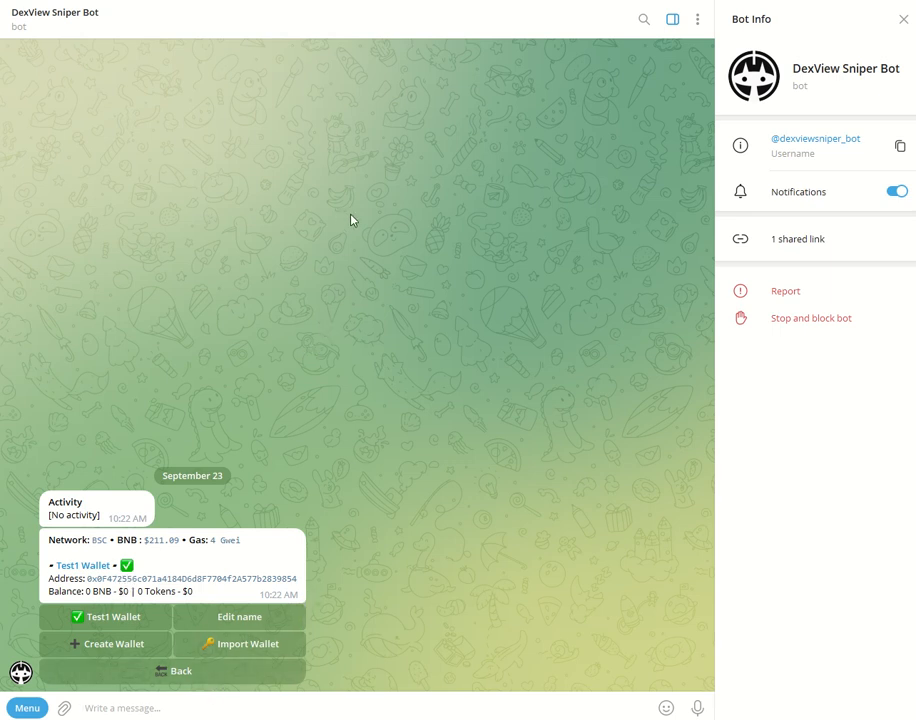